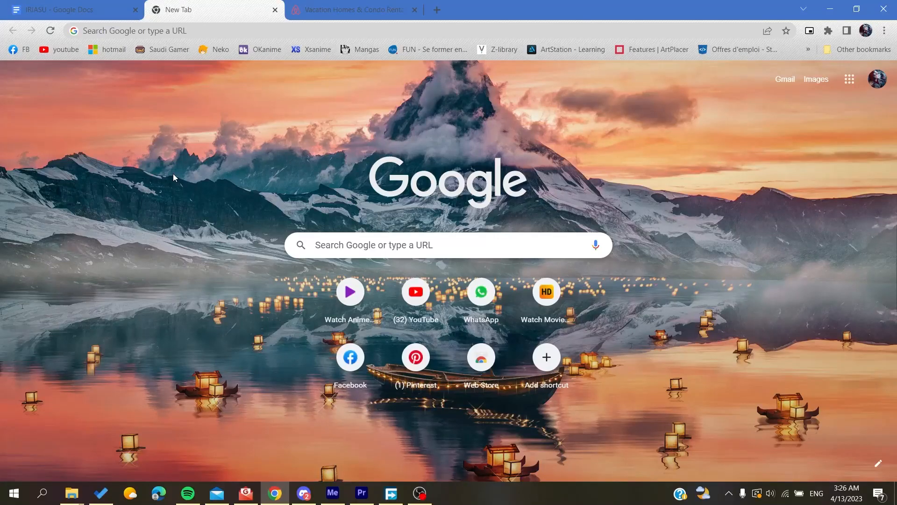
Load the Airbnb home page showing vacation rental listings
{"action": "left_click", "coordinate": [349, 9]}
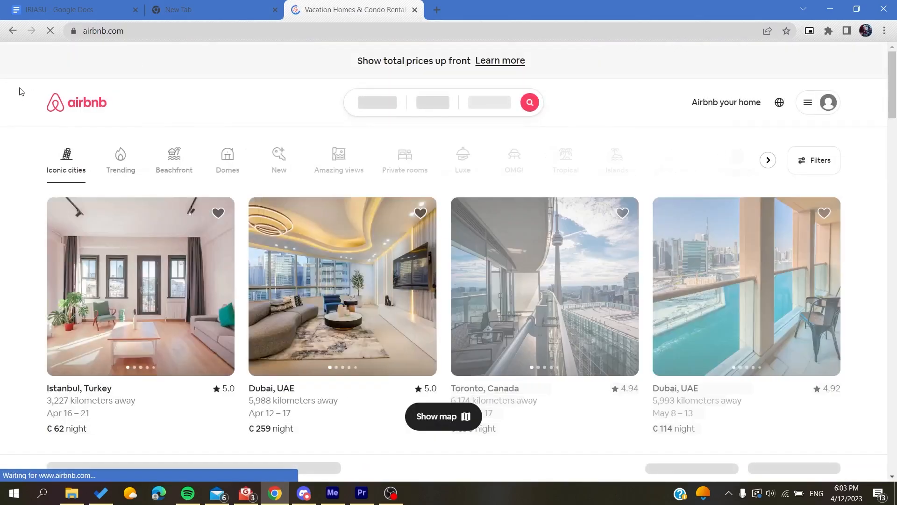
Bring up Airbnb's log in or sign up dialog from the profile menu
{"action": "left_click", "coordinate": [827, 103]}
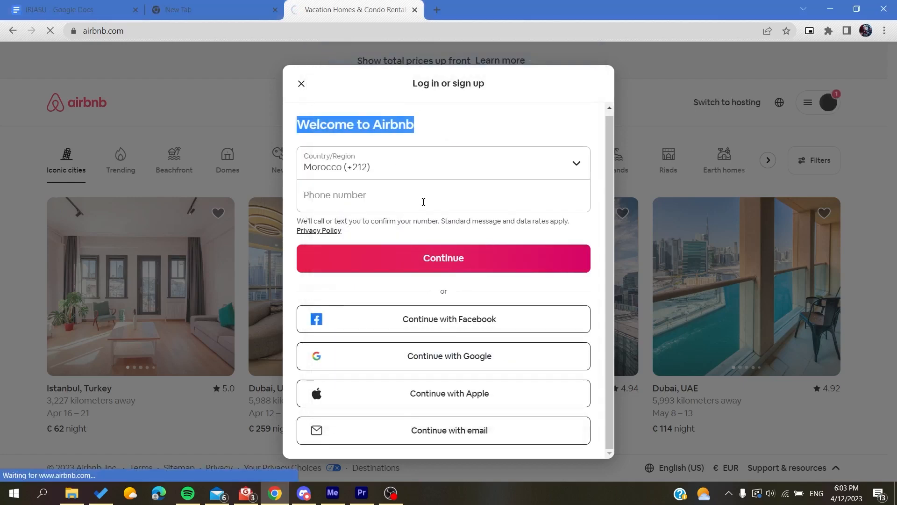
{"action": "left_click", "coordinate": [302, 83]}
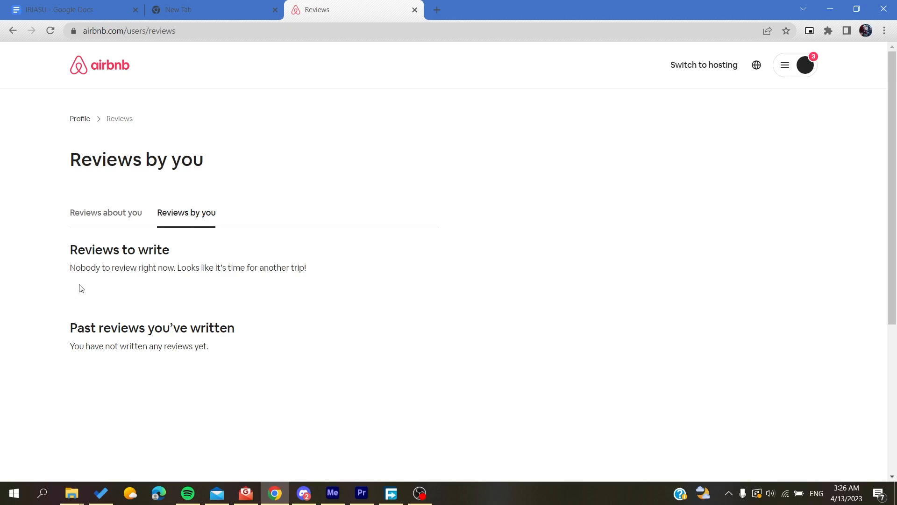